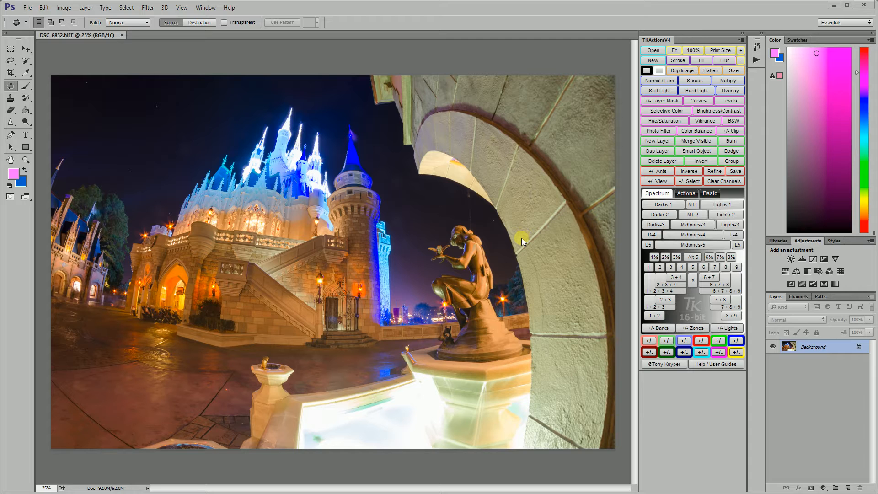
mouse_move(519, 243)
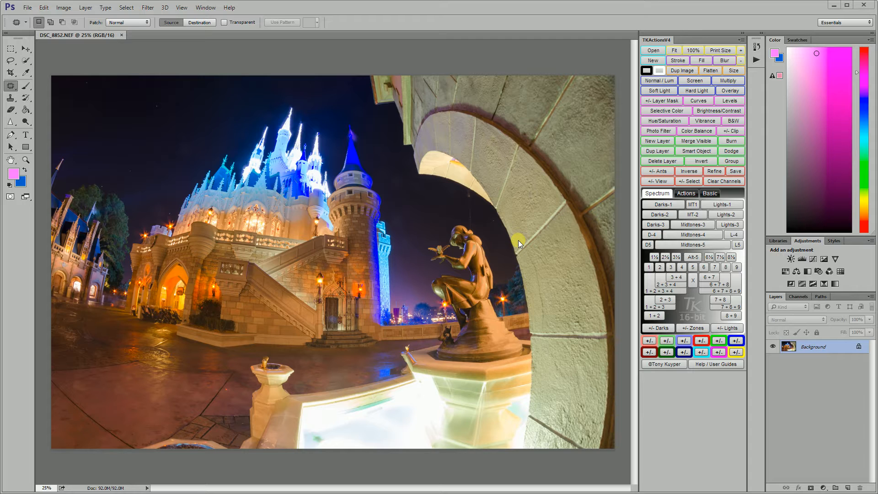
mouse_move(517, 248)
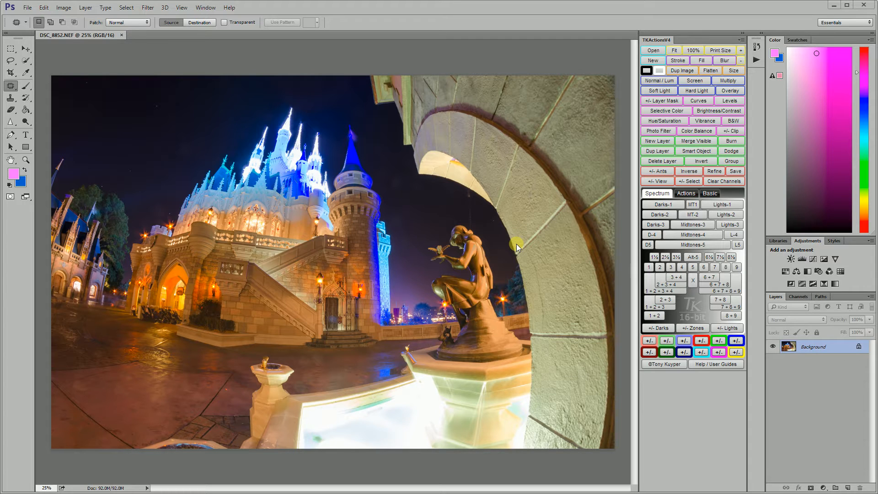
mouse_move(500, 272)
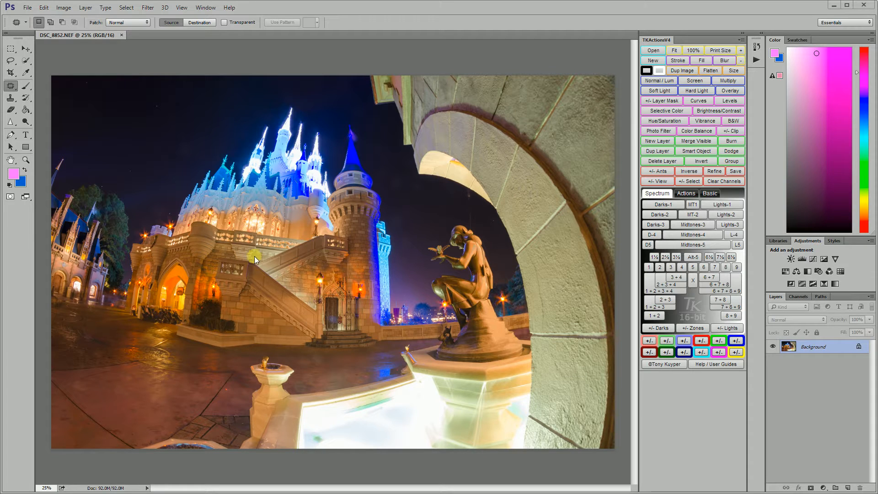
mouse_move(275, 255)
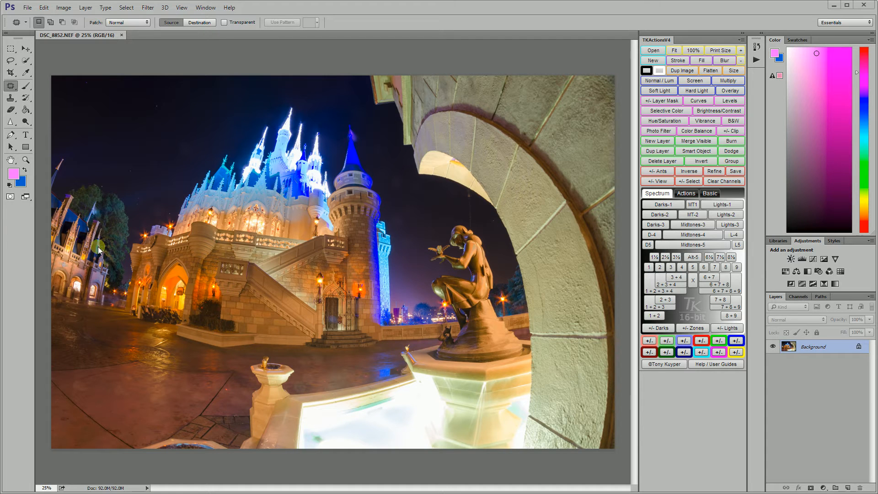
mouse_move(138, 261)
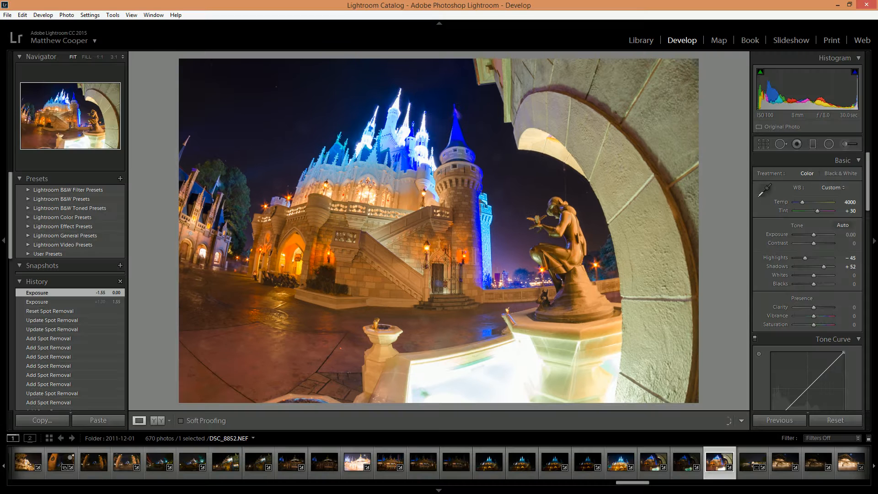
mouse_move(338, 192)
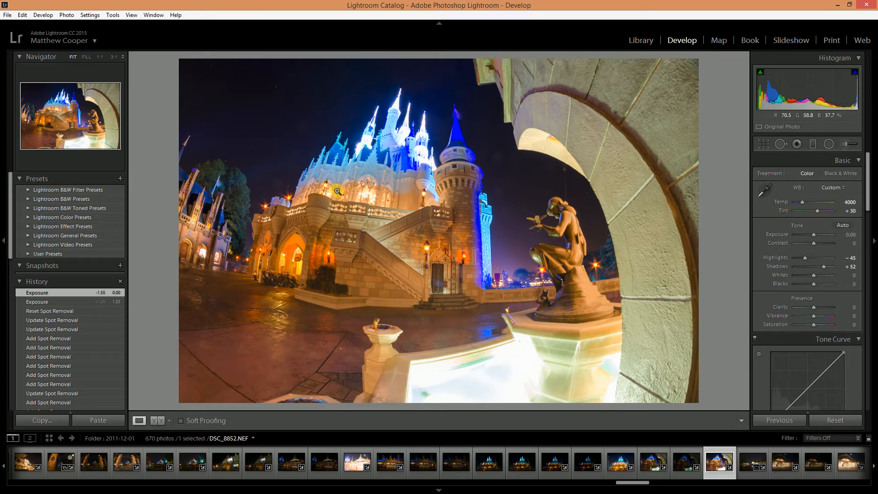
mouse_move(338, 175)
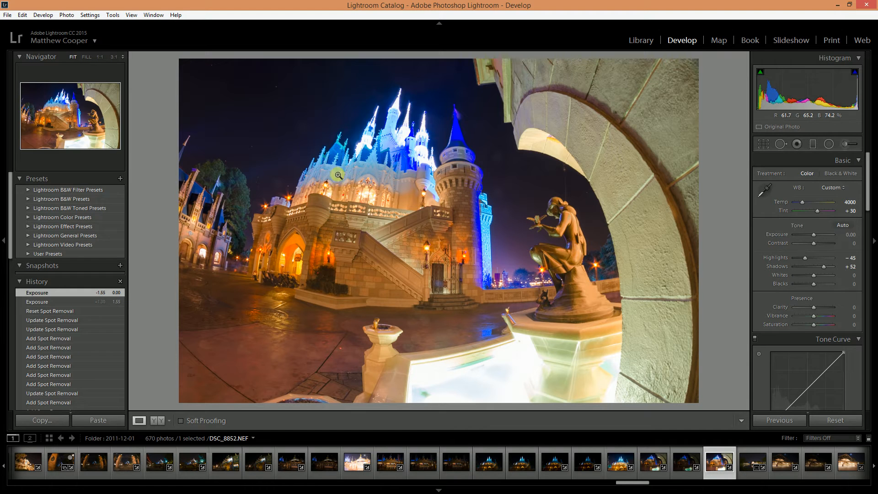
mouse_move(340, 189)
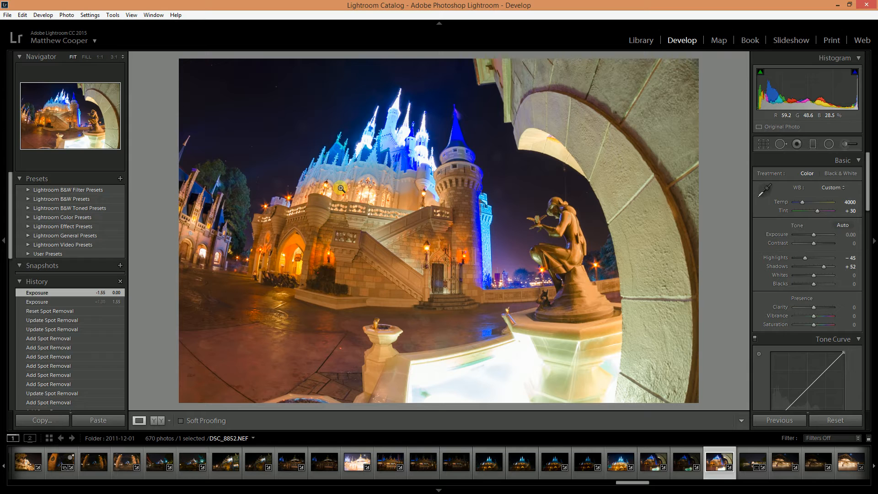
mouse_move(437, 188)
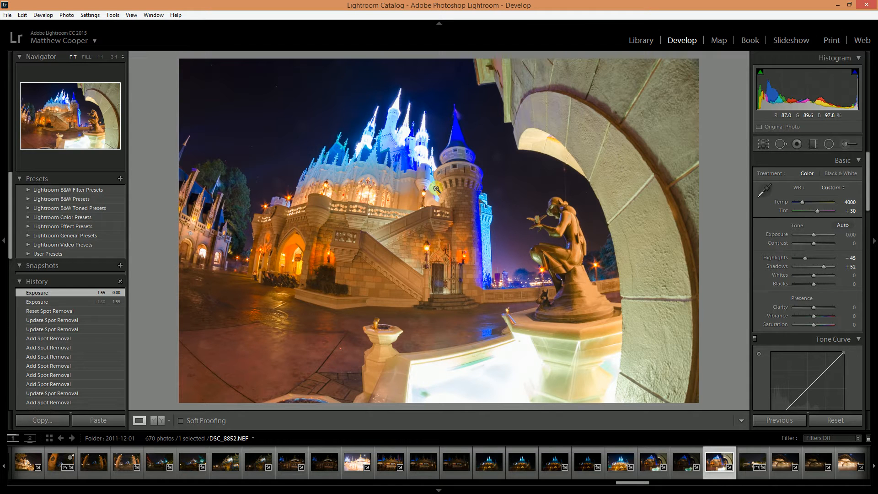
mouse_move(411, 152)
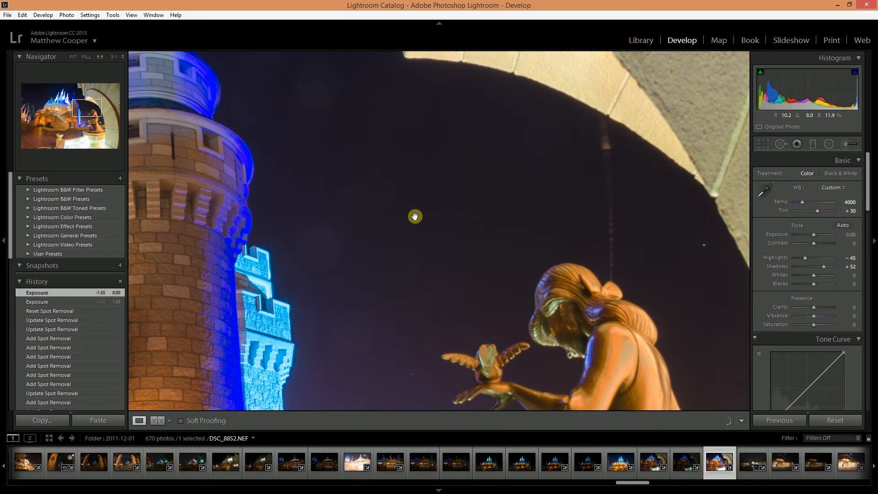
mouse_move(442, 218)
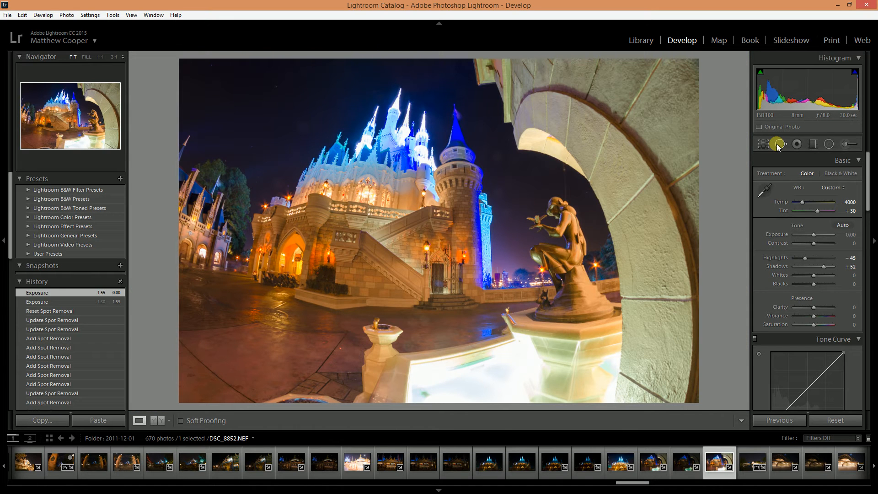
mouse_move(779, 144)
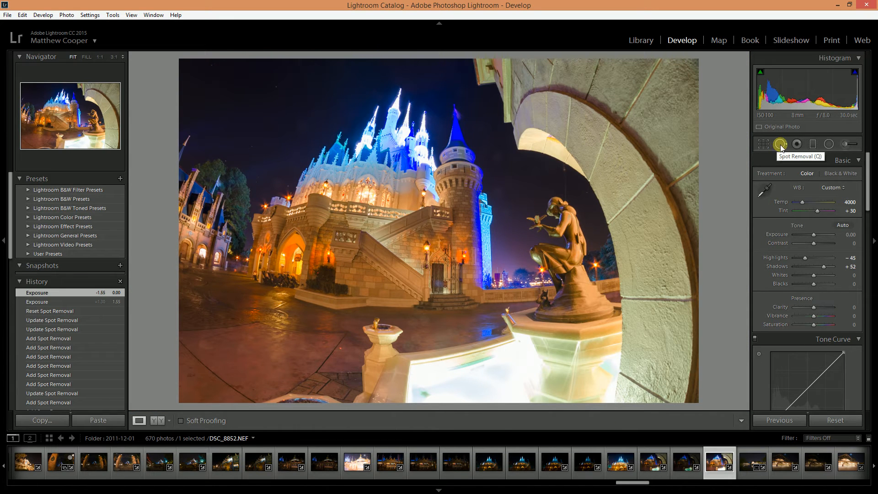
Step: Heal the dust spot in the sky near the tower with Spot Removal and inspect it zoomed in
click(779, 143)
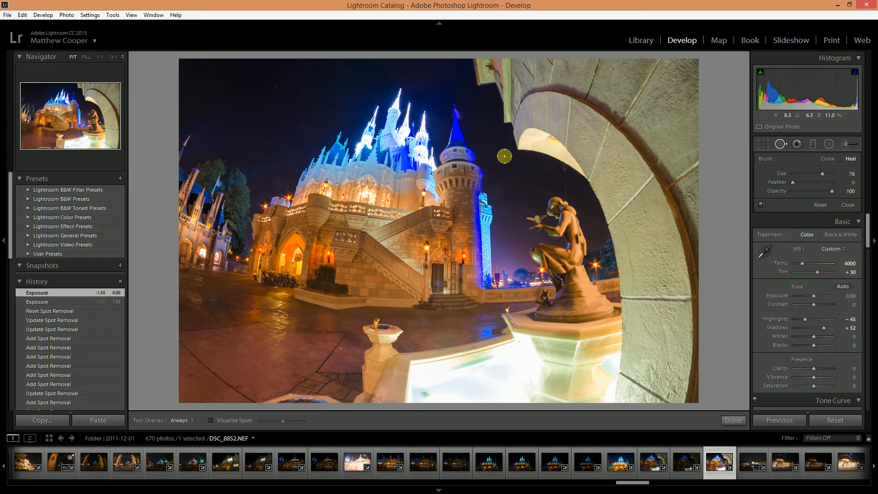
mouse_move(518, 158)
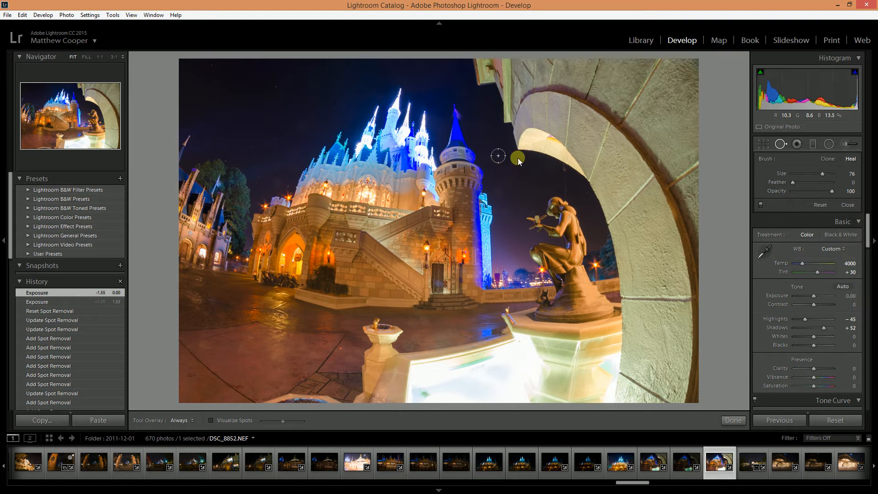
click(532, 163)
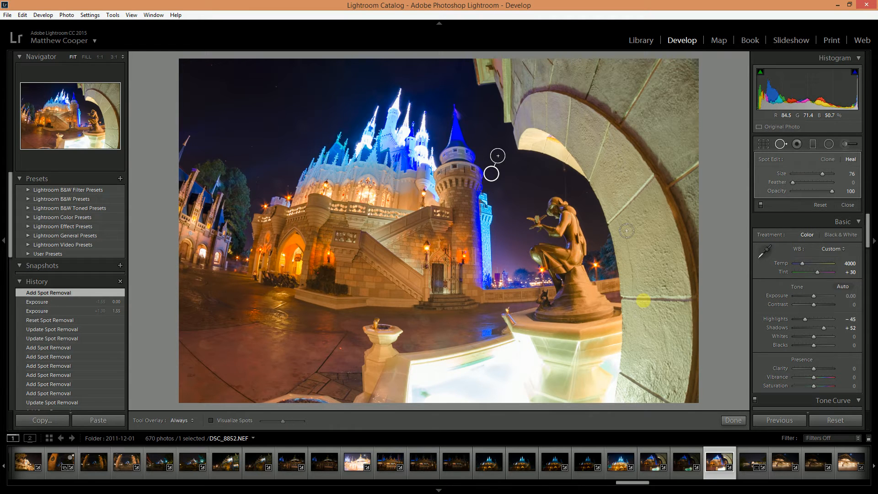
click(733, 420)
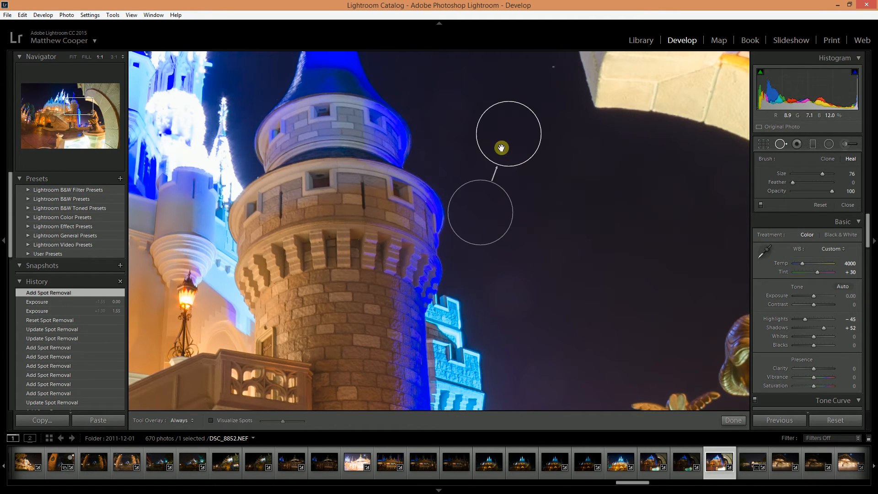
click(733, 420)
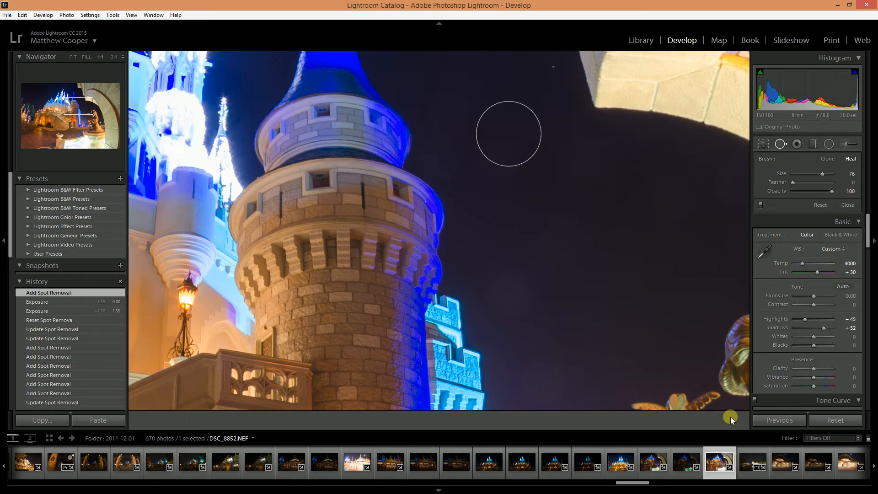
Step: Confirm the healed spot and finish the Spot Removal edit with Done
click(847, 204)
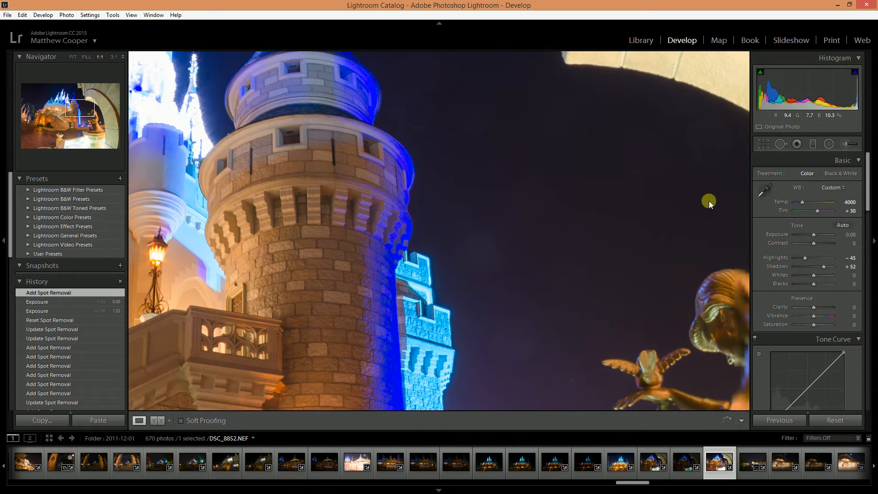
mouse_move(545, 237)
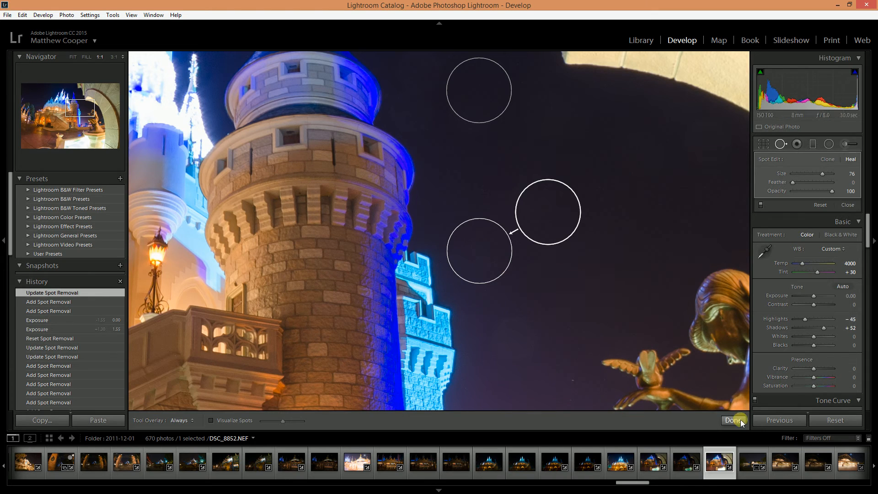
click(733, 419)
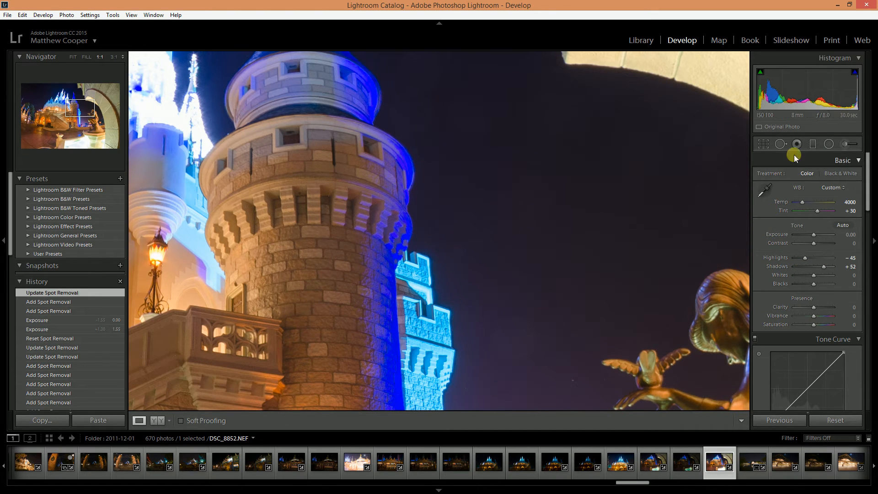
Step: Heal a second dust spot lower in the sky beside the tower and commit it with Done
click(797, 144)
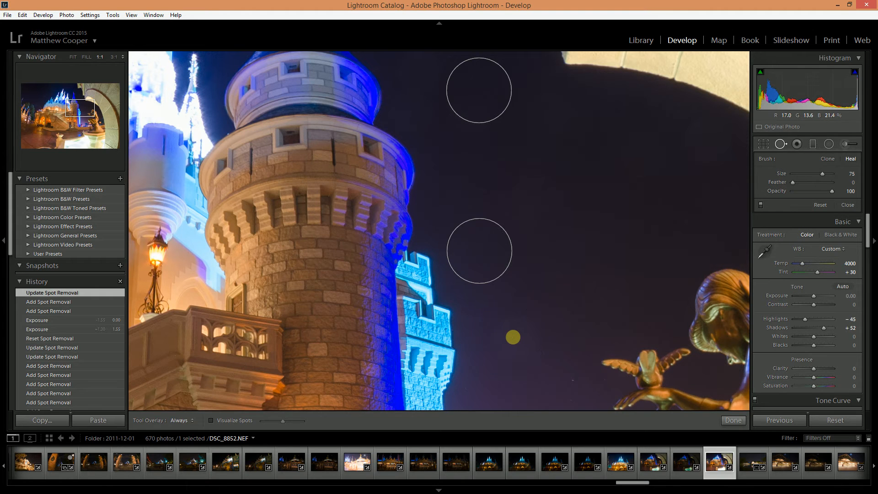
click(514, 337)
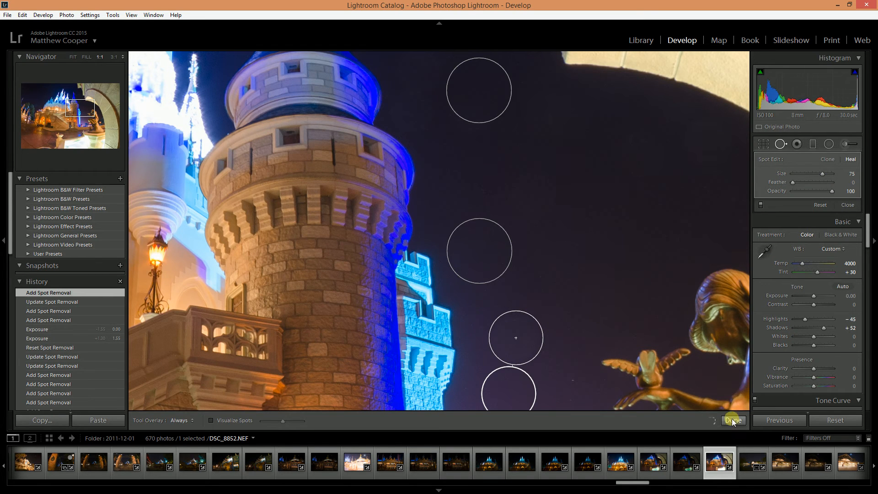
click(733, 420)
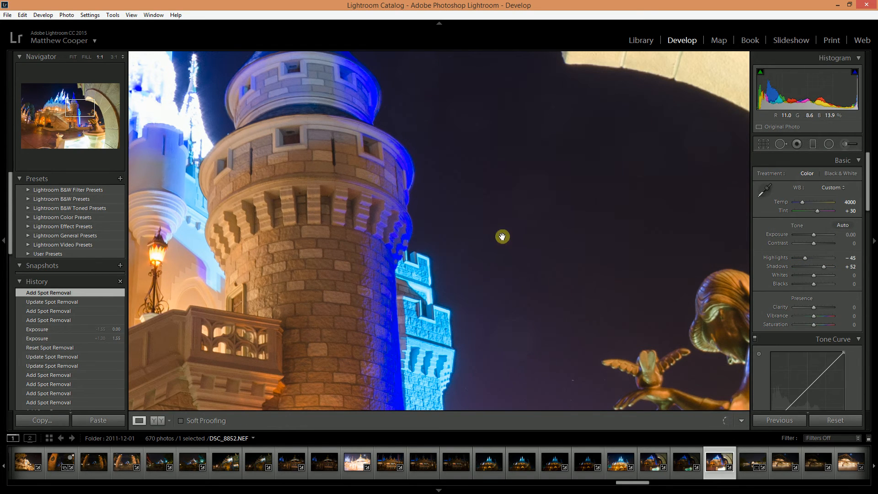
mouse_move(521, 267)
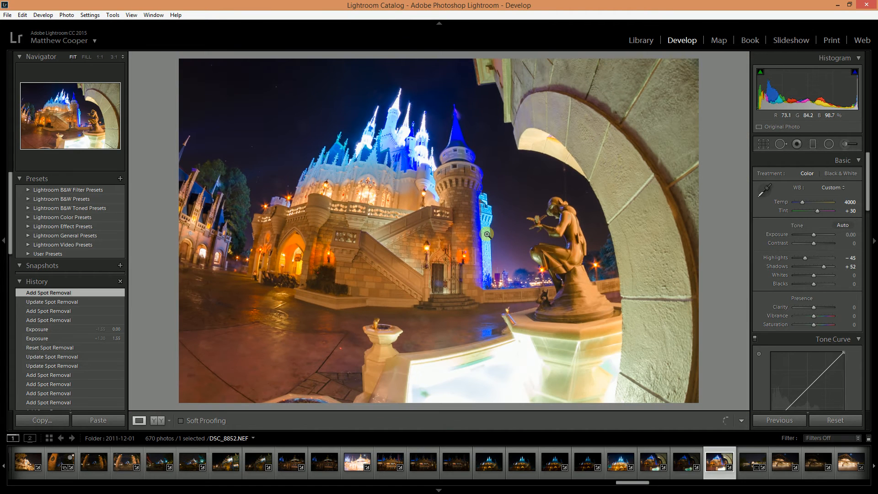
mouse_move(291, 185)
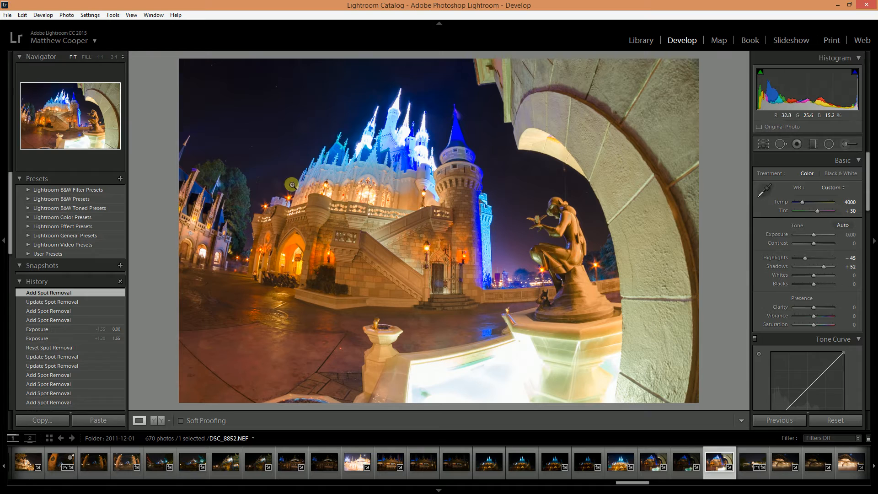
mouse_move(376, 228)
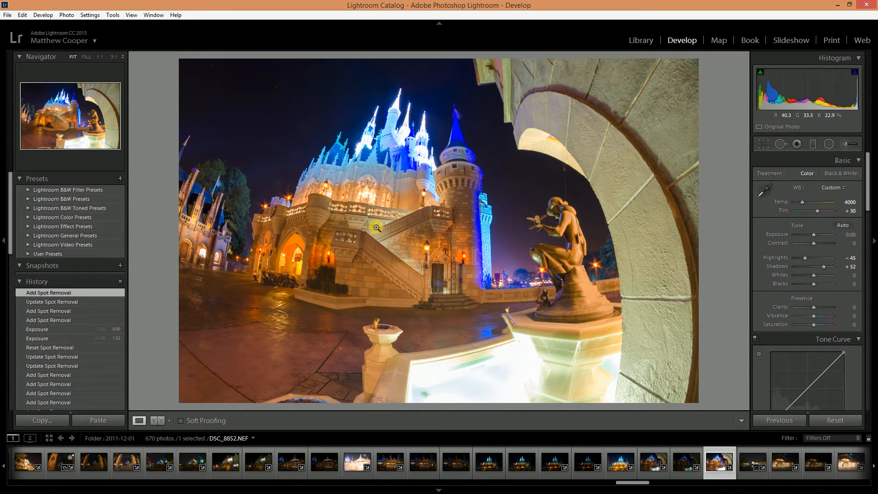
mouse_move(152, 245)
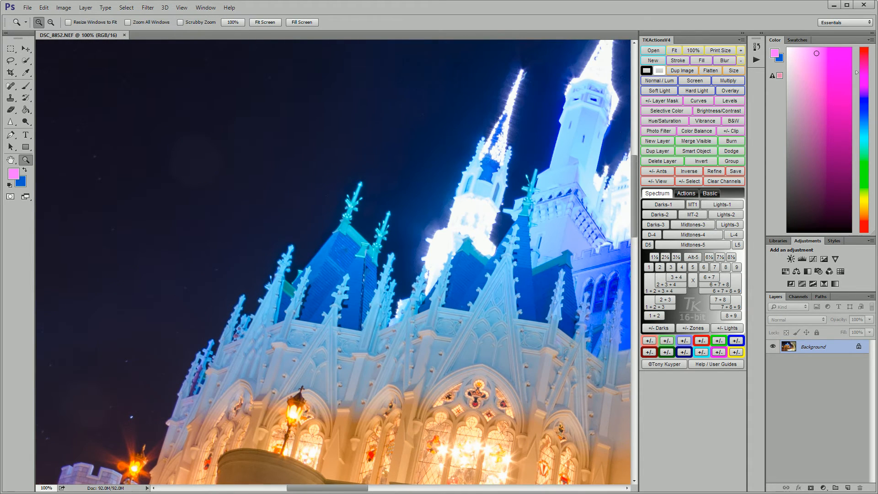
Step: Heal sky spots with the content-aware Spot Healing Brush, then pick the Lasso for a lower patch
click(10, 86)
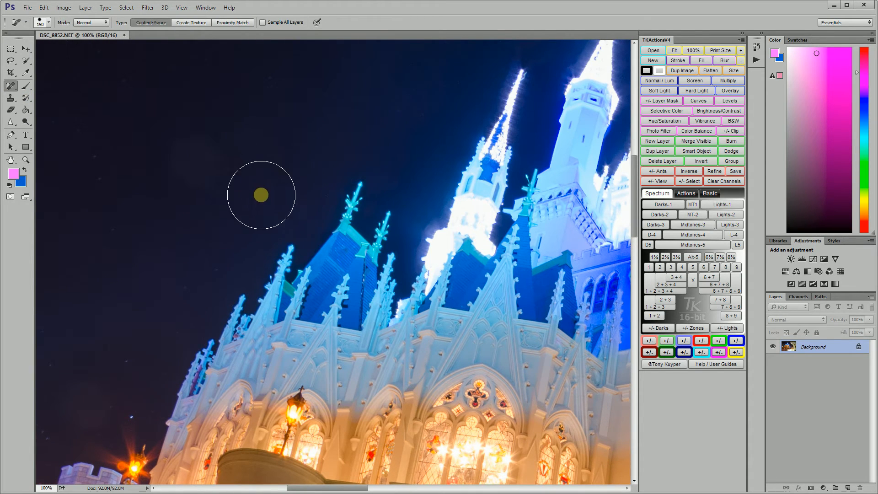
mouse_move(197, 162)
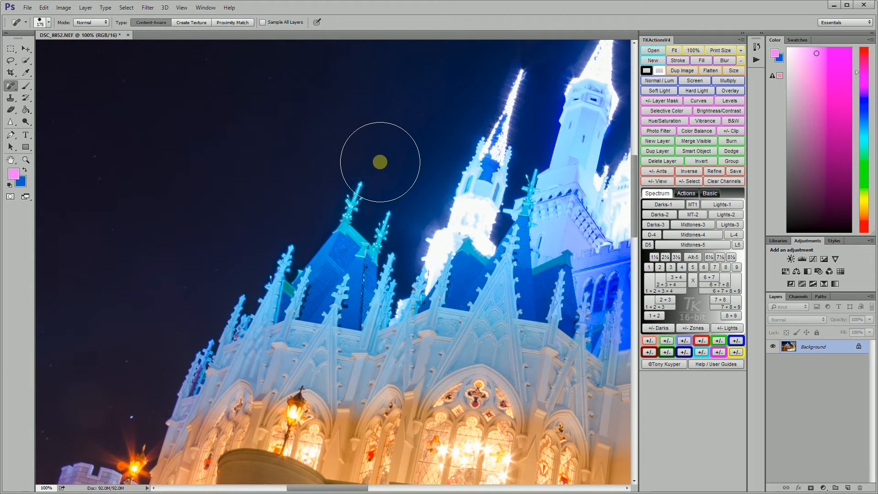
mouse_move(123, 174)
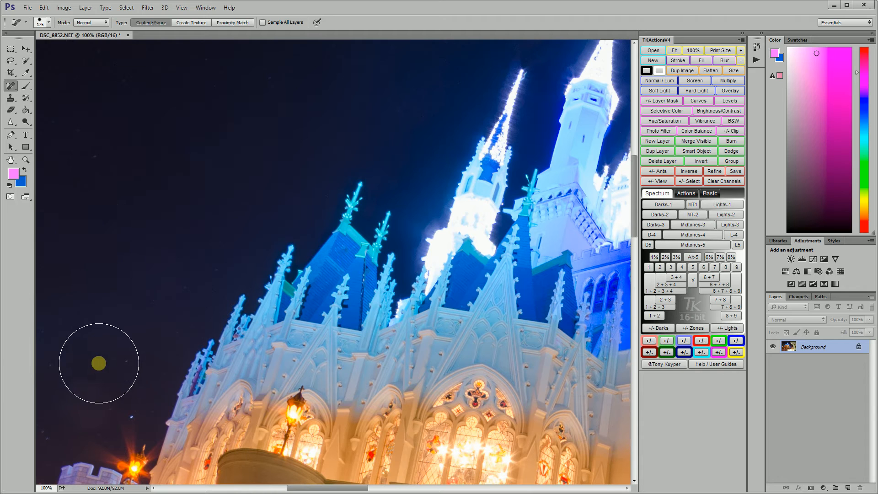
mouse_move(95, 395)
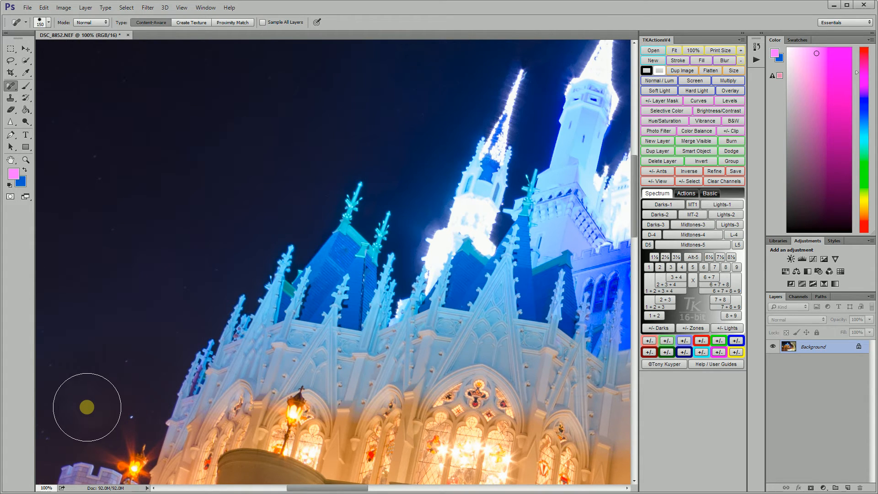
mouse_move(163, 388)
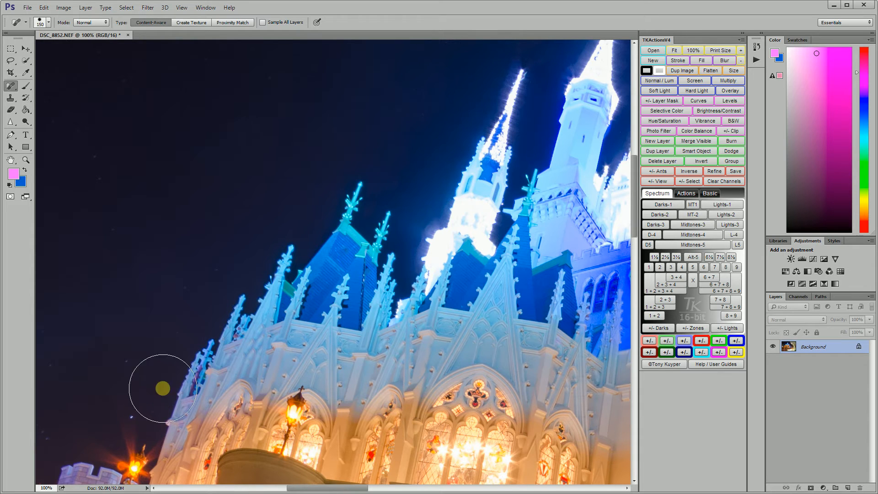
mouse_move(158, 413)
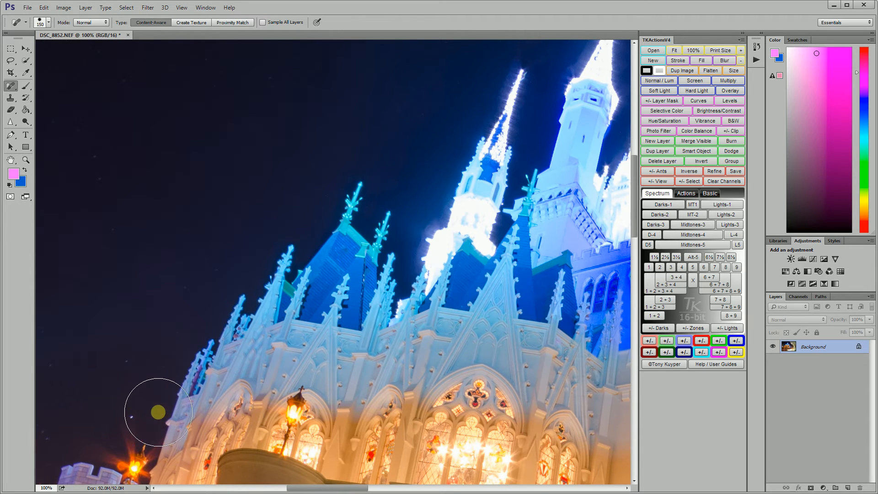
mouse_move(207, 288)
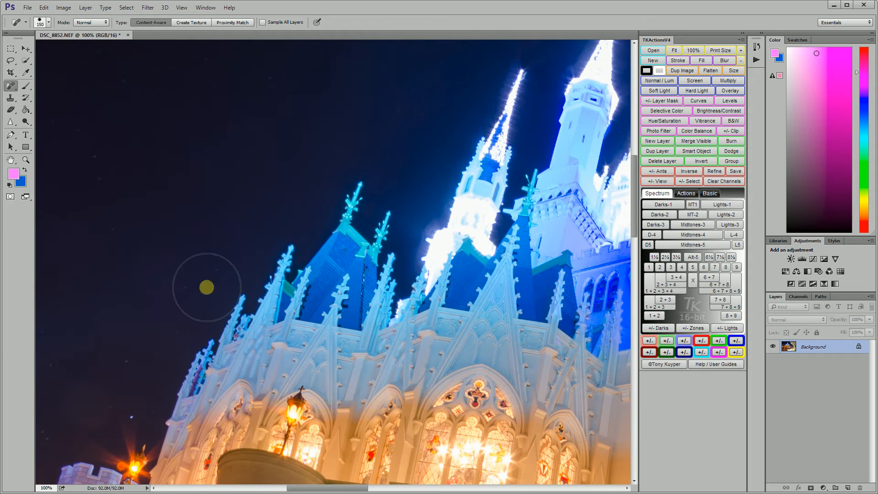
click(10, 60)
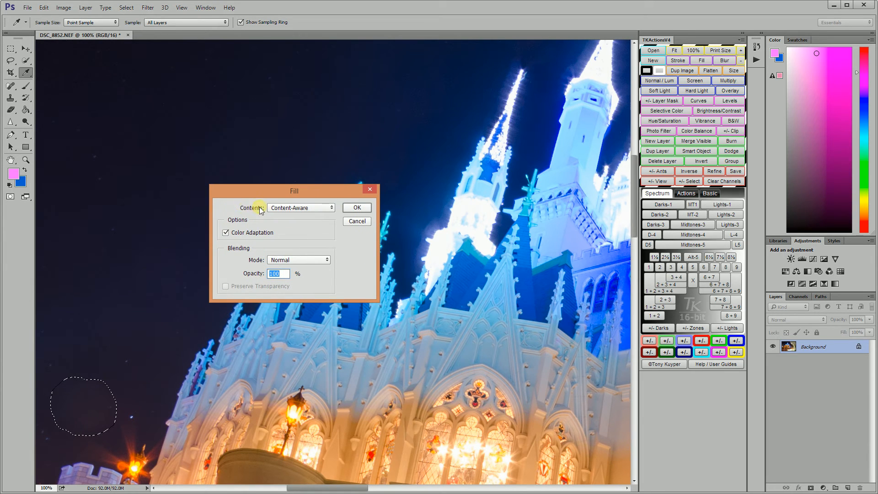
mouse_move(248, 231)
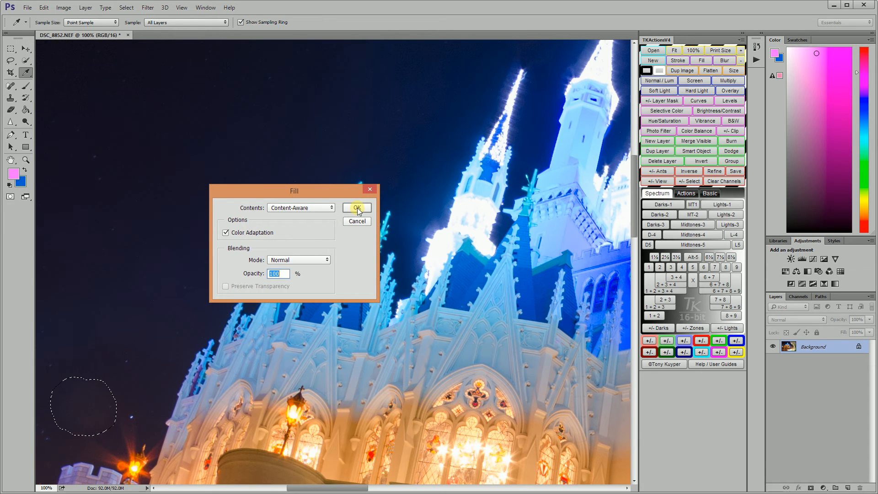
Step: Apply a Content-Aware fill to the lassoed lower-left sky patch
click(356, 208)
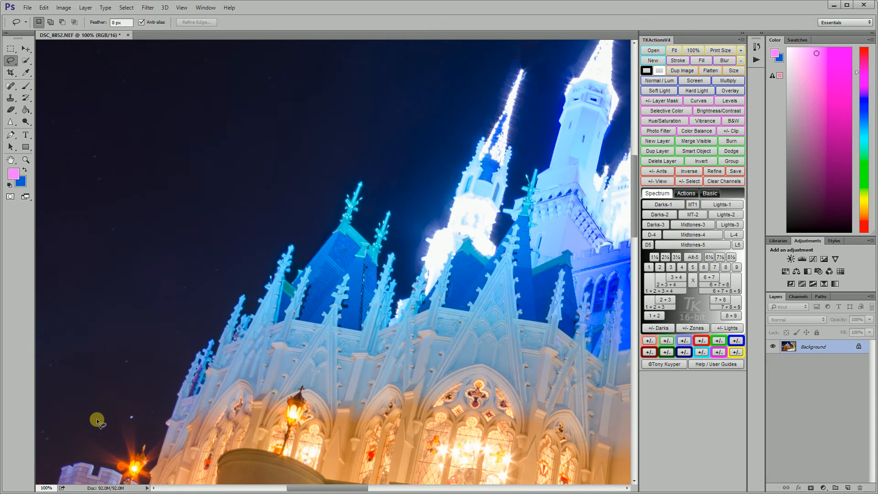
Step: Scroll the view over to the sky beside the blue-lit turret
scroll(down, 3)
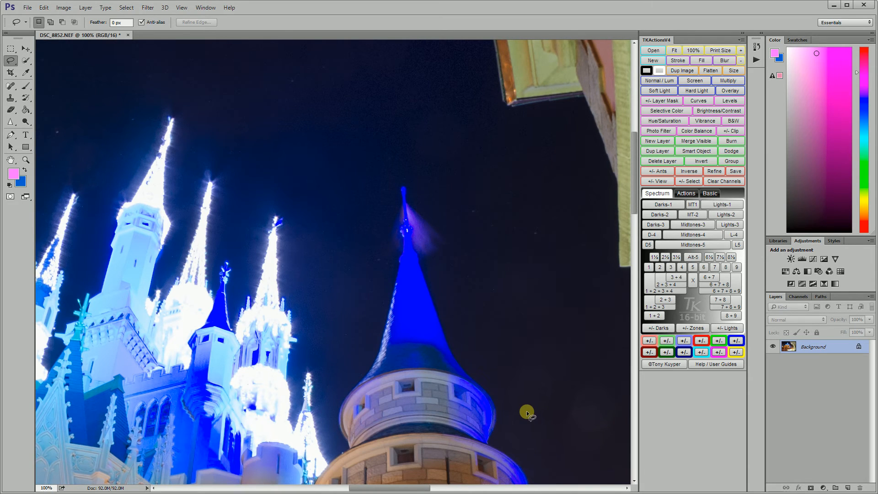
mouse_move(535, 424)
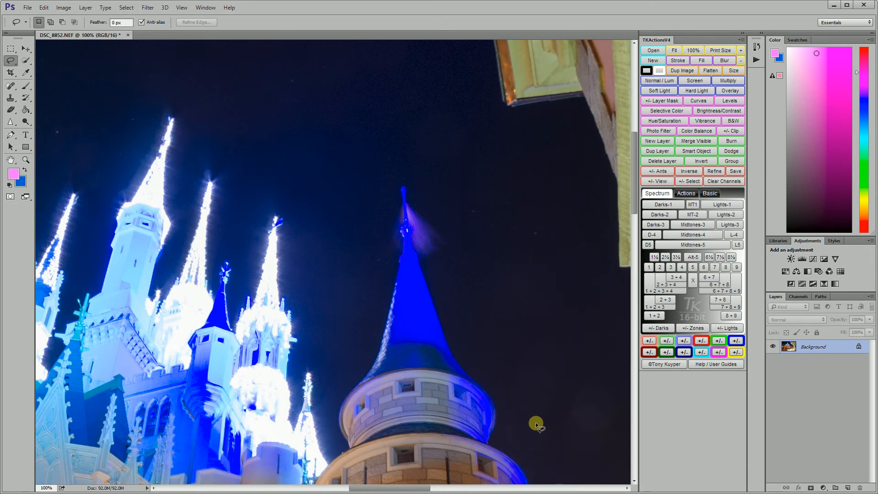
mouse_move(517, 430)
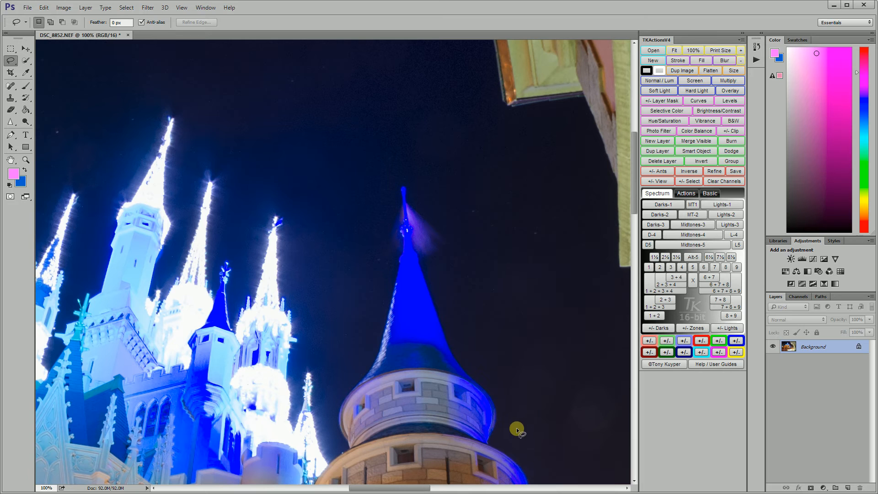
mouse_move(496, 399)
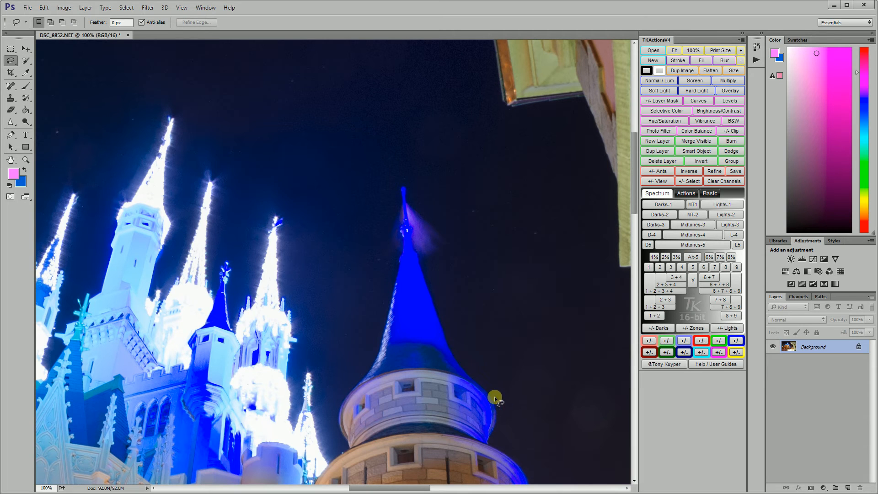
mouse_move(538, 415)
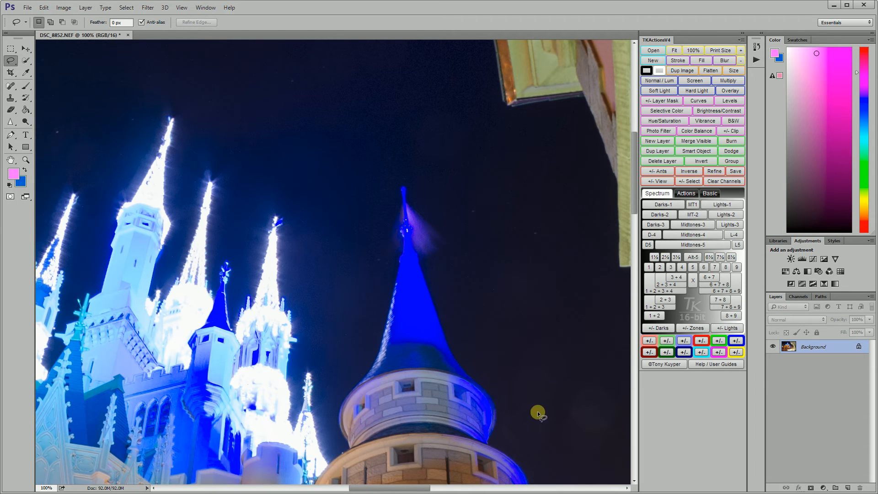
mouse_move(533, 424)
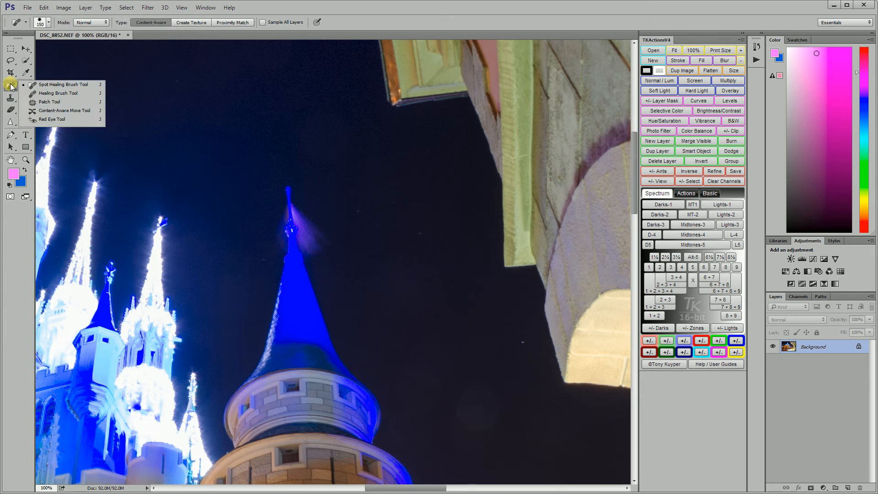
Step: Patch out the dust spots around the blue-lit turret with the Patch Tool from nearby clean sky
click(50, 102)
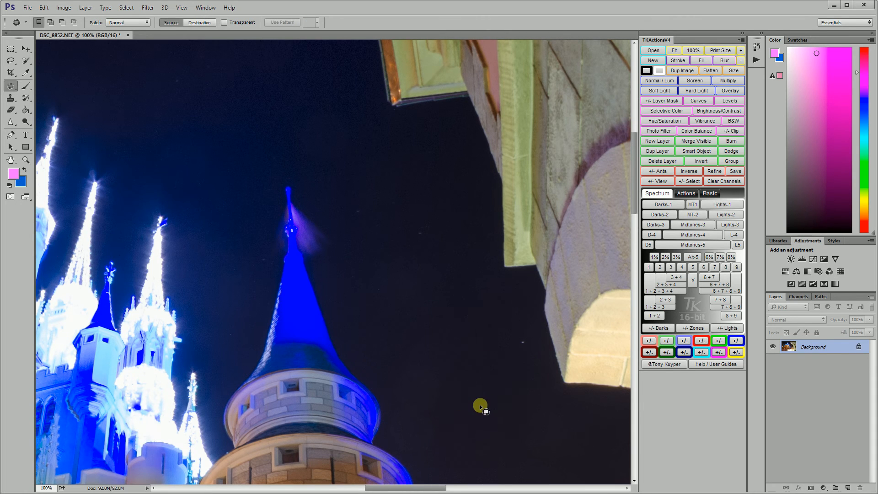
mouse_move(497, 385)
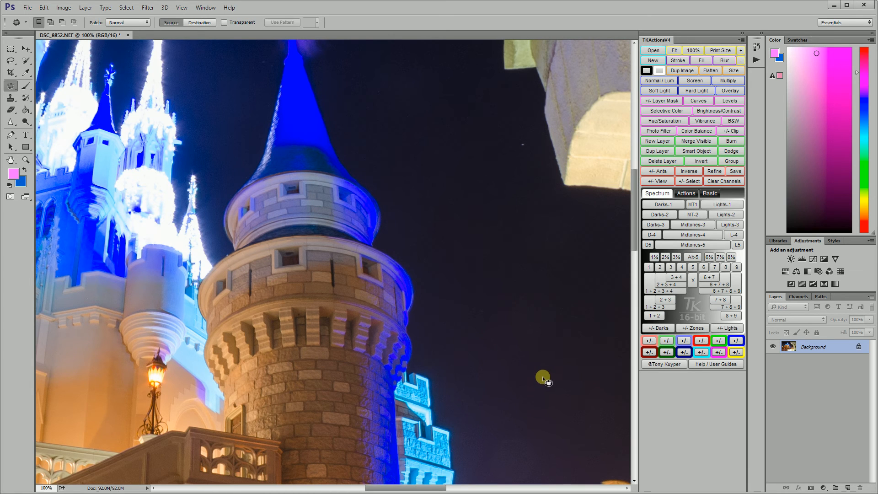
right_click(158, 197)
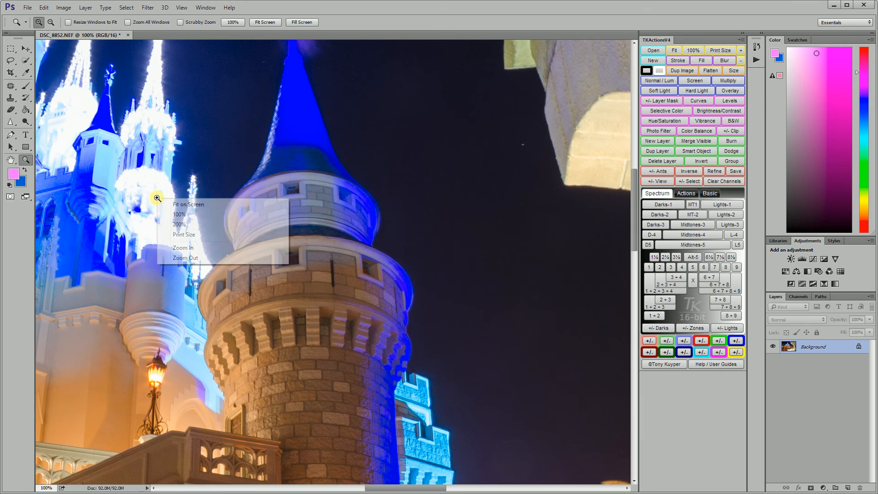
Step: Fit the whole cleaned-up castle photo on screen with Fit on Screen
click(188, 204)
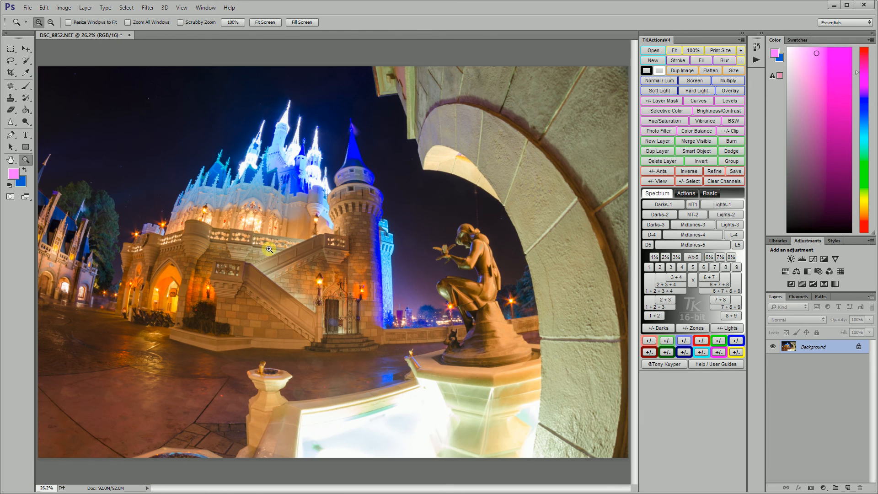
mouse_move(252, 240)
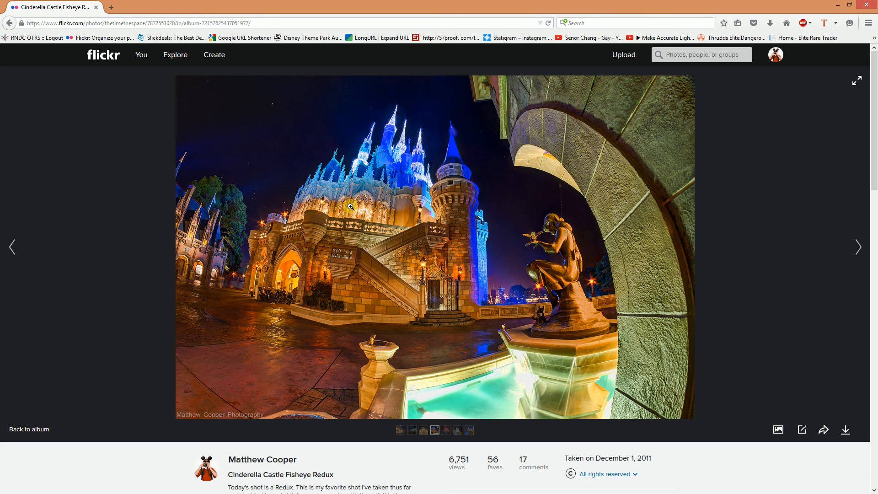
mouse_move(446, 168)
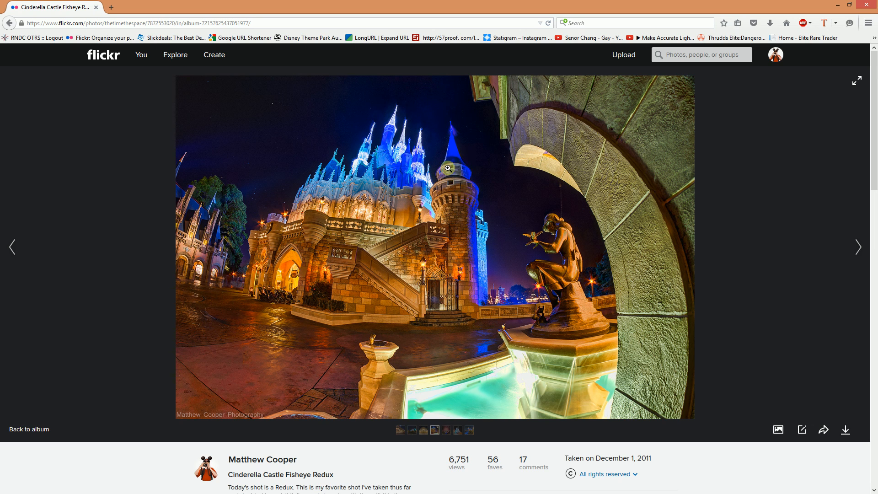
mouse_move(266, 125)
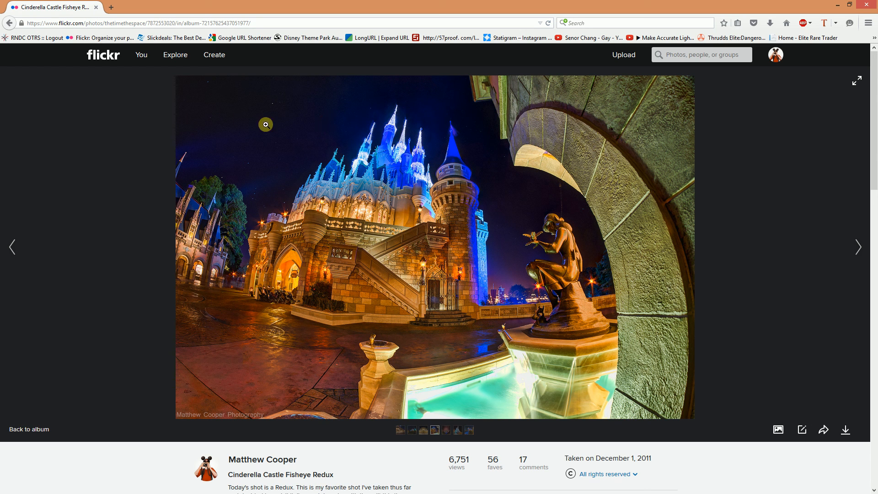
mouse_move(485, 145)
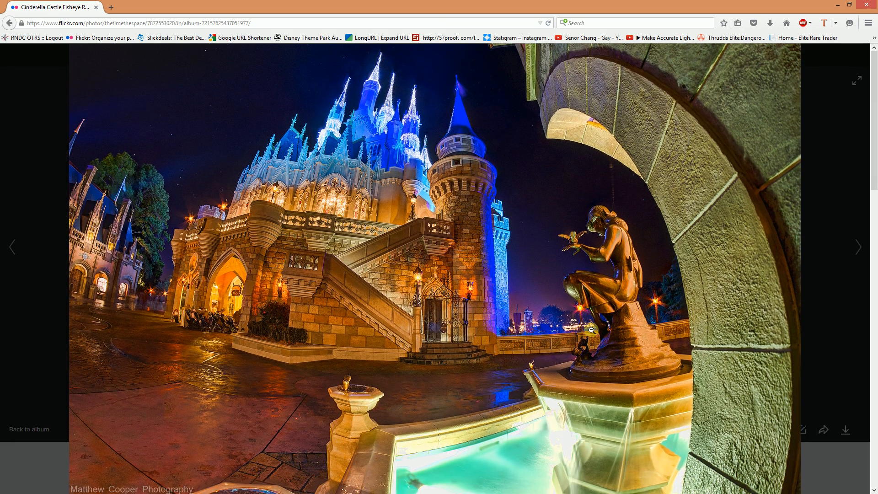
Step: Scroll the Flickr page to view the finished Cinderella Castle Fisheye Redux photo enlarged
scroll(down, 3)
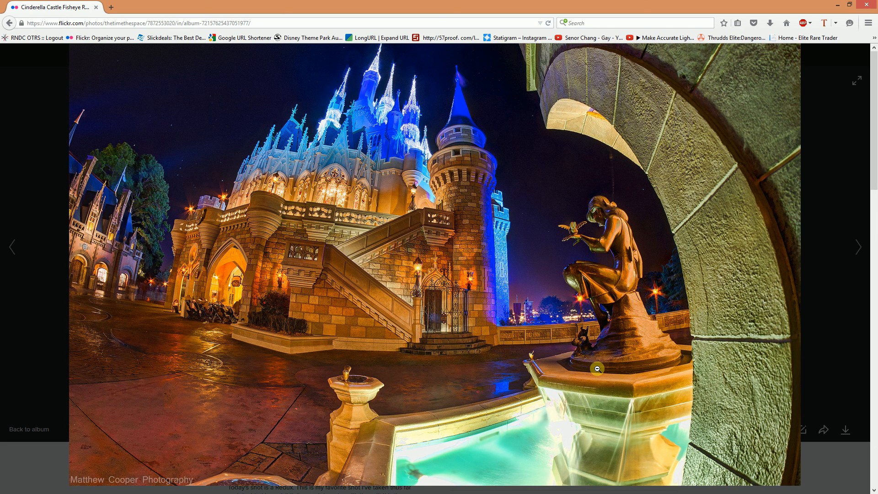